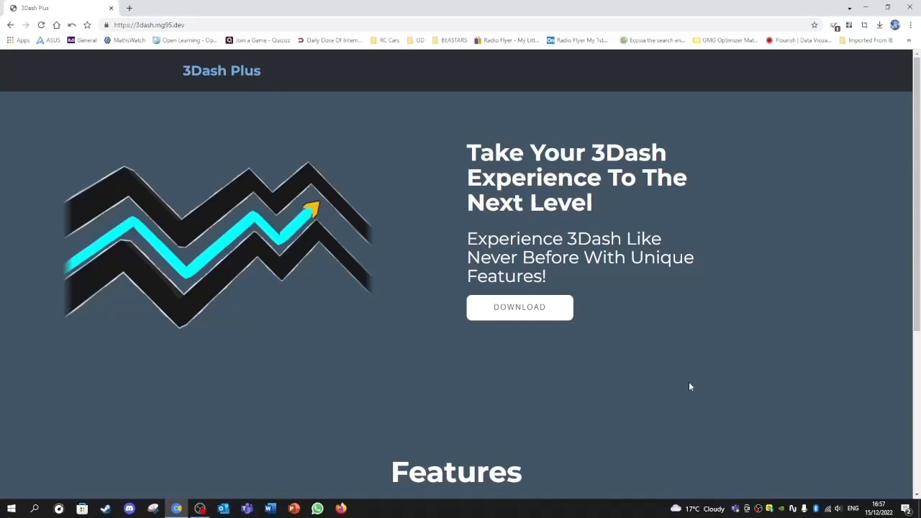
Request the 3Dash Plus Beta 5 download from the 3dash.mg95.dev download page
{"action": "left_click", "coordinate": [519, 308]}
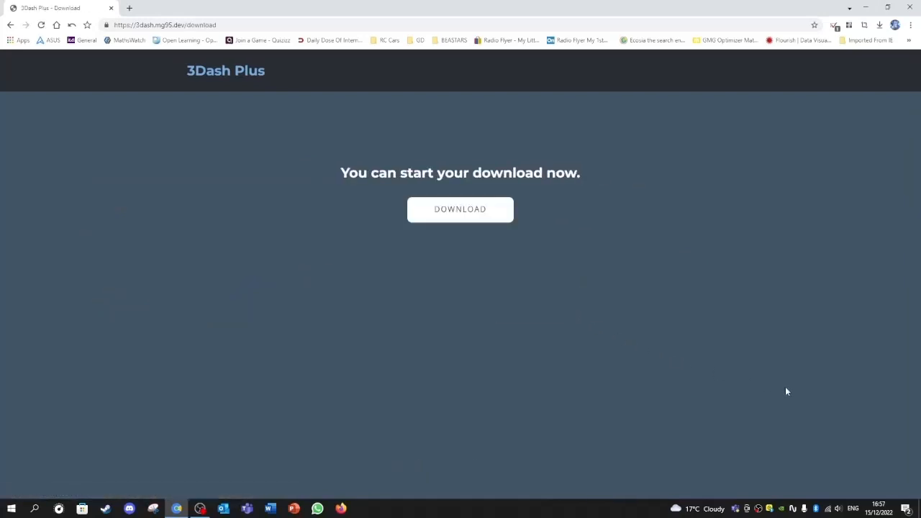
{"action": "left_click", "coordinate": [459, 209]}
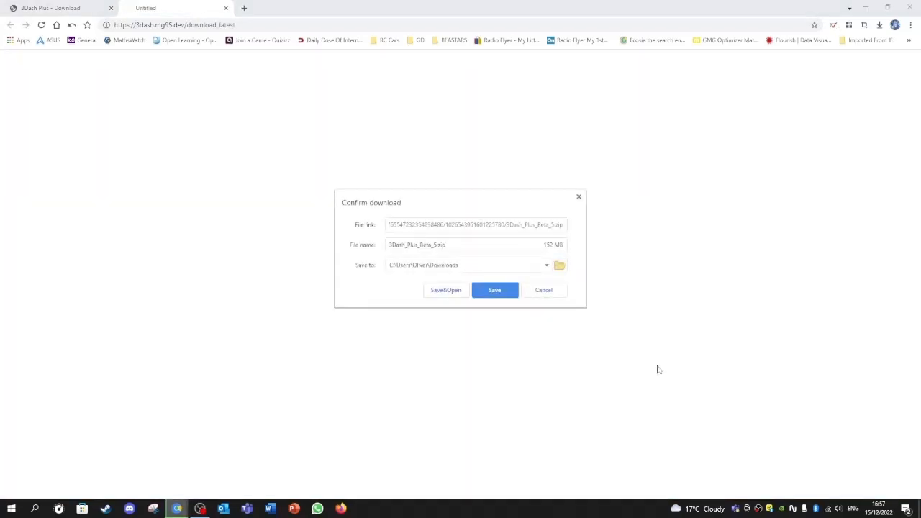
Confirm saving the 152 MB 3Dash_Plus_Beta_5.zip to the computer
{"action": "left_click", "coordinate": [494, 290]}
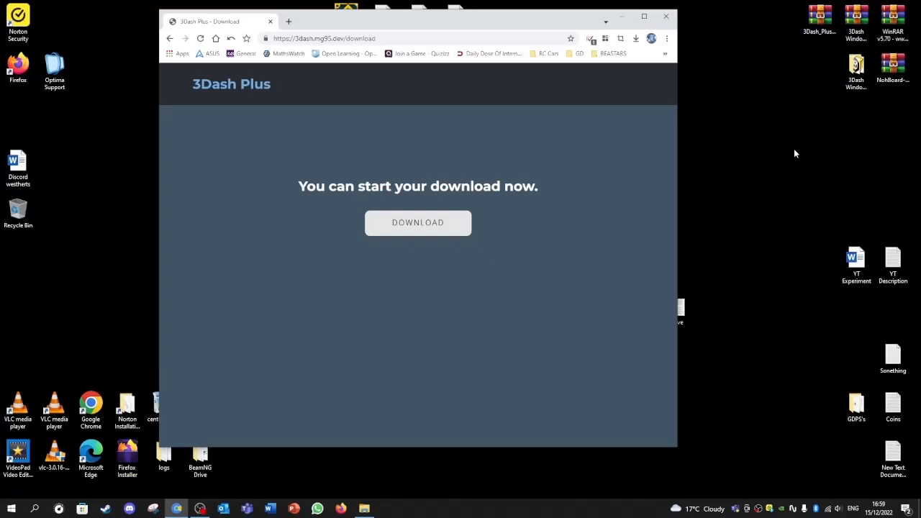
Extract the 3Dash Plus zip onto the desktop with Extract Here
{"action": "right_click", "coordinate": [818, 14]}
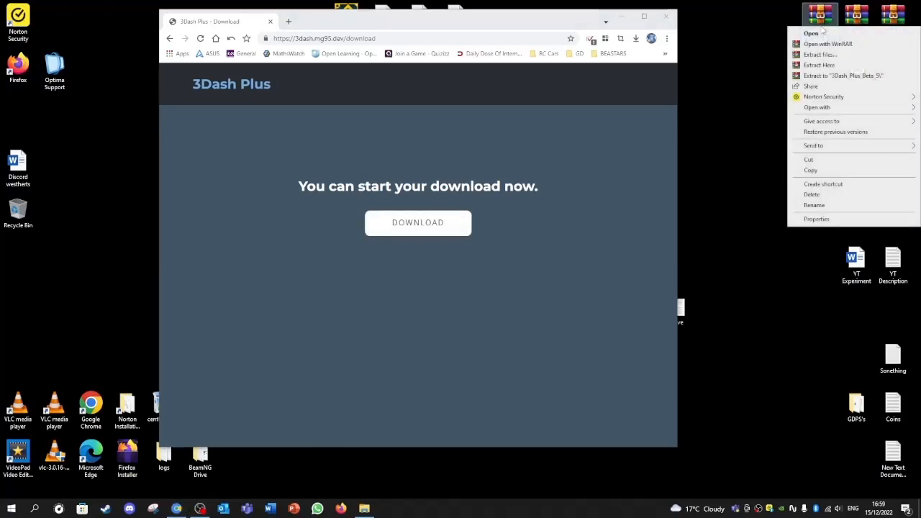
{"action": "mouse_move", "coordinate": [819, 64]}
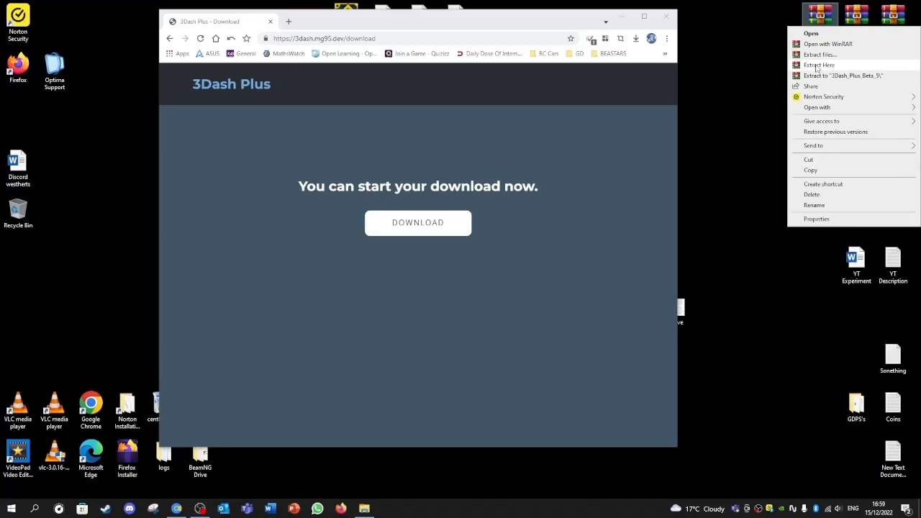
{"action": "left_click", "coordinate": [820, 64]}
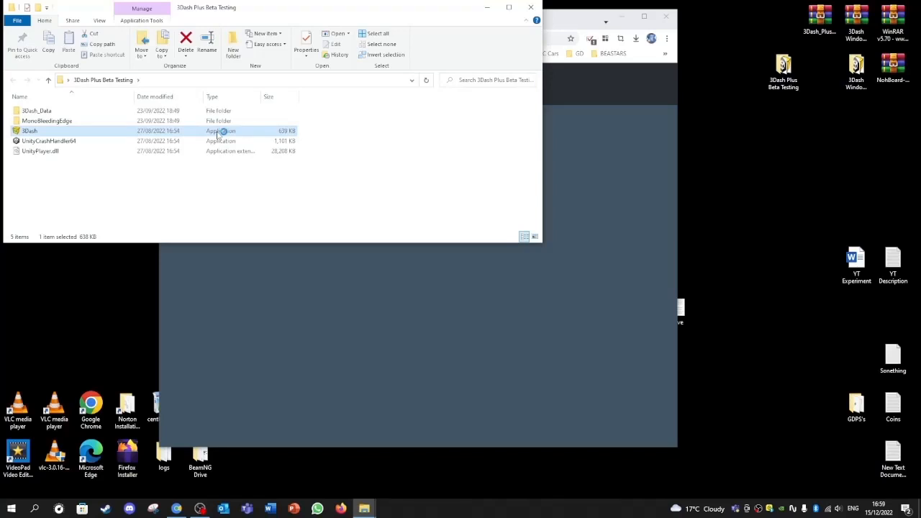
Launch the 3Dash application and return from the level list to the main menu
{"action": "double_click", "coordinate": [30, 130]}
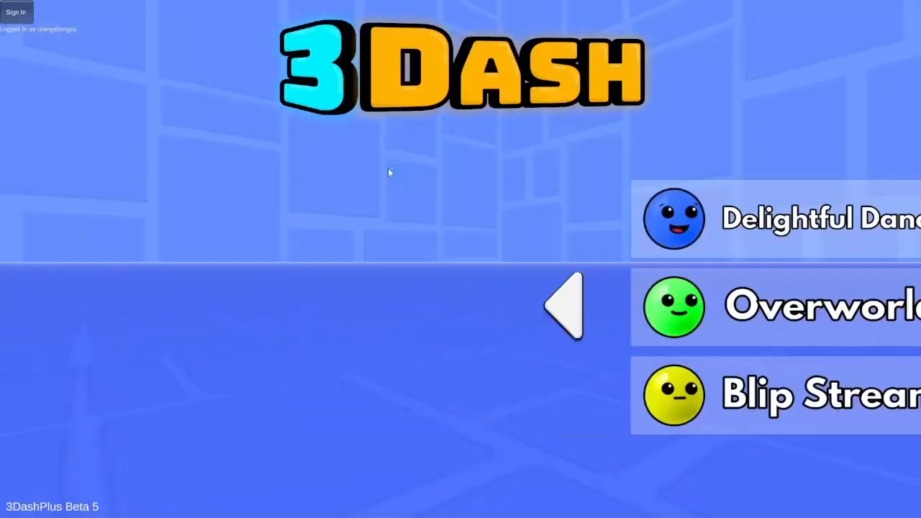
{"action": "left_click", "coordinate": [564, 306]}
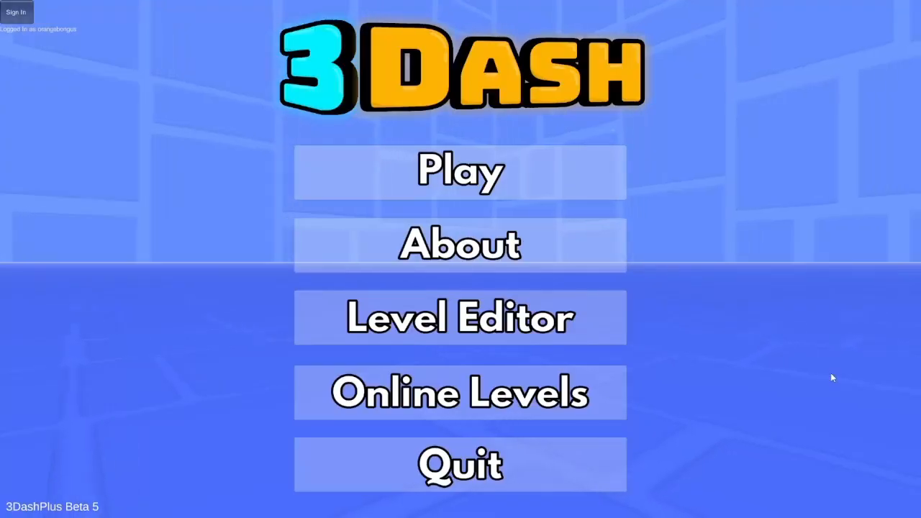